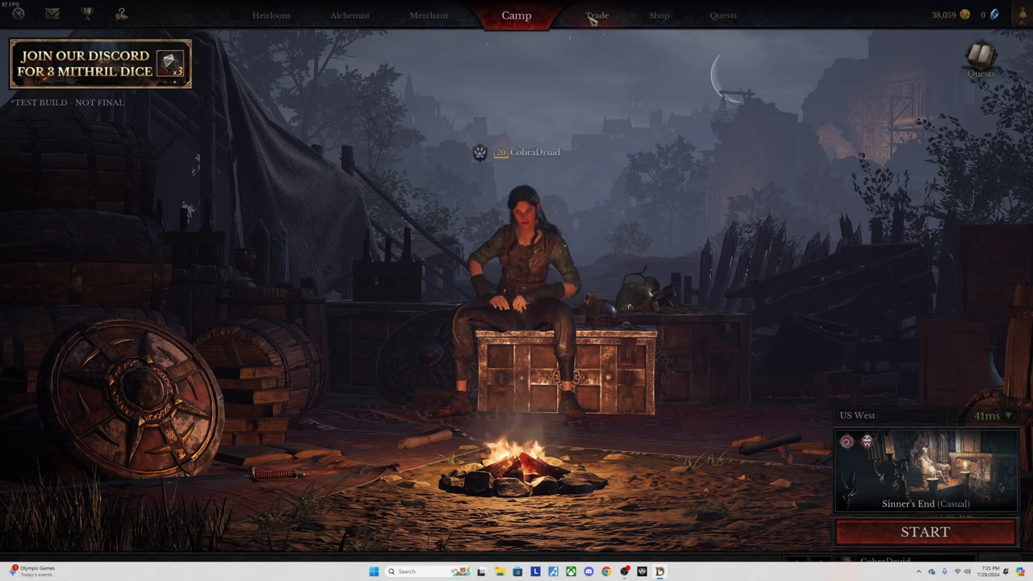
Search the trade market for Druid weapons of the Staff type.
{"action": "left_click", "coordinate": [596, 16]}
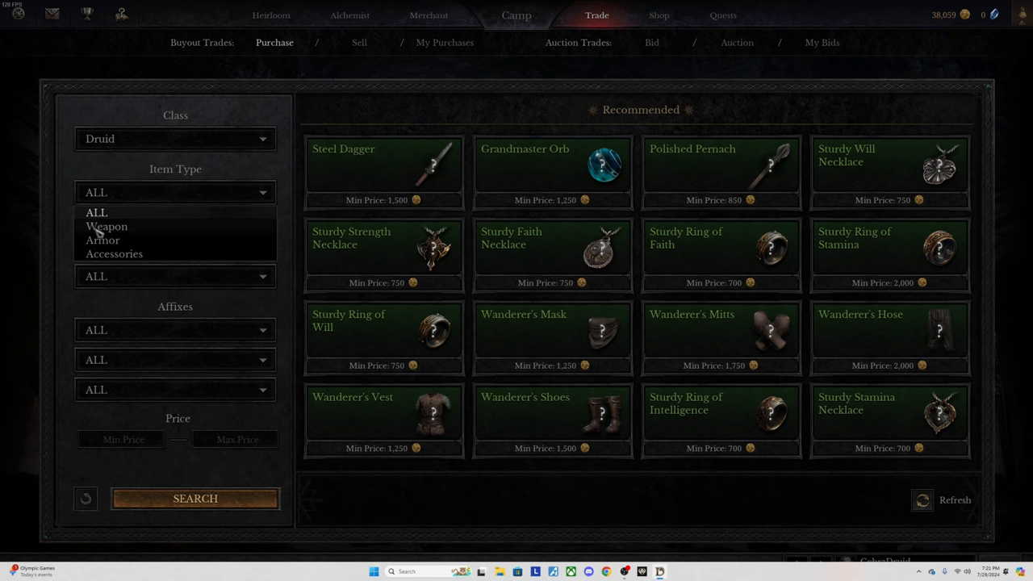
{"action": "left_click", "coordinate": [106, 226]}
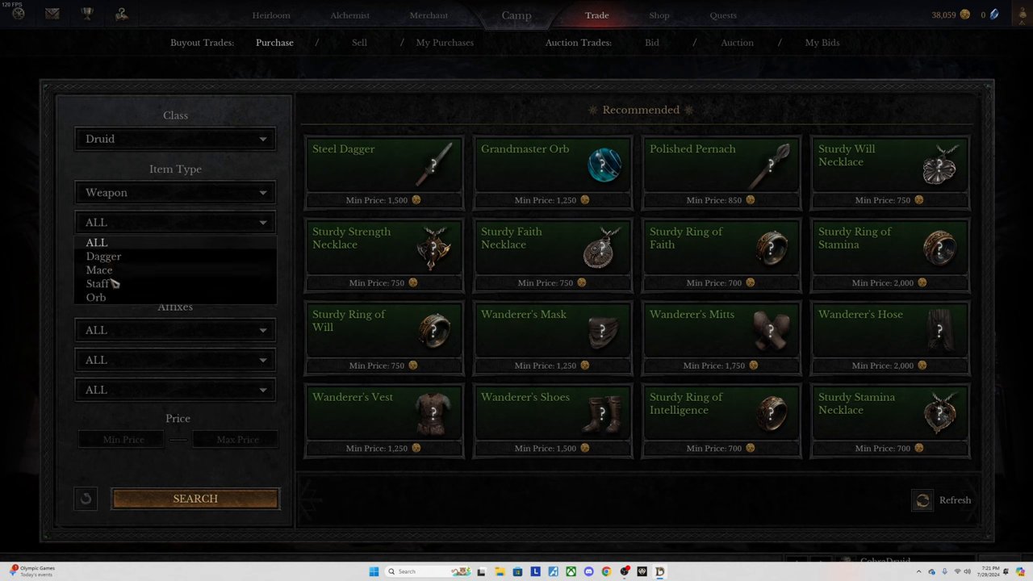
{"action": "left_click", "coordinate": [98, 283]}
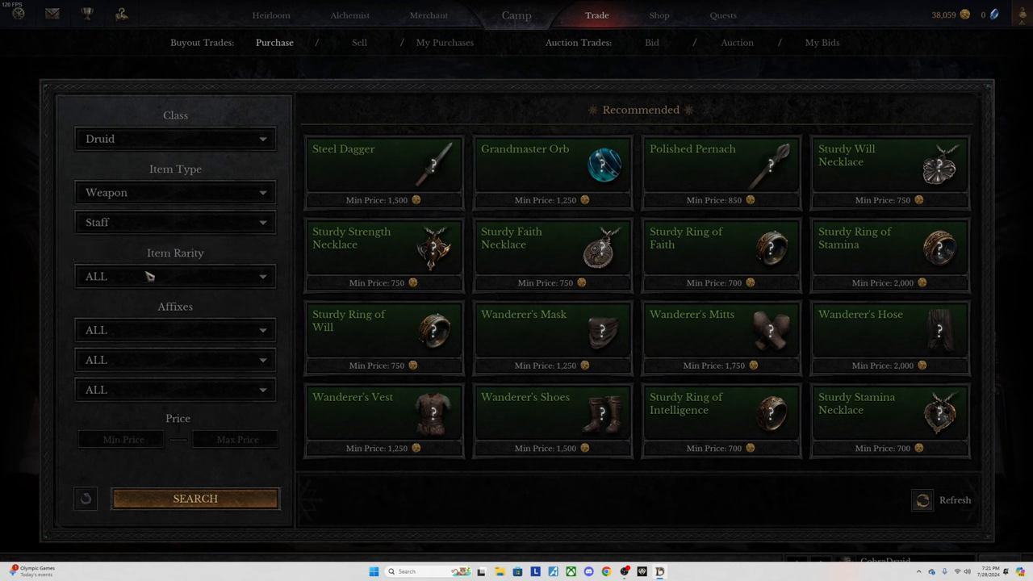
{"action": "left_click", "coordinate": [195, 498]}
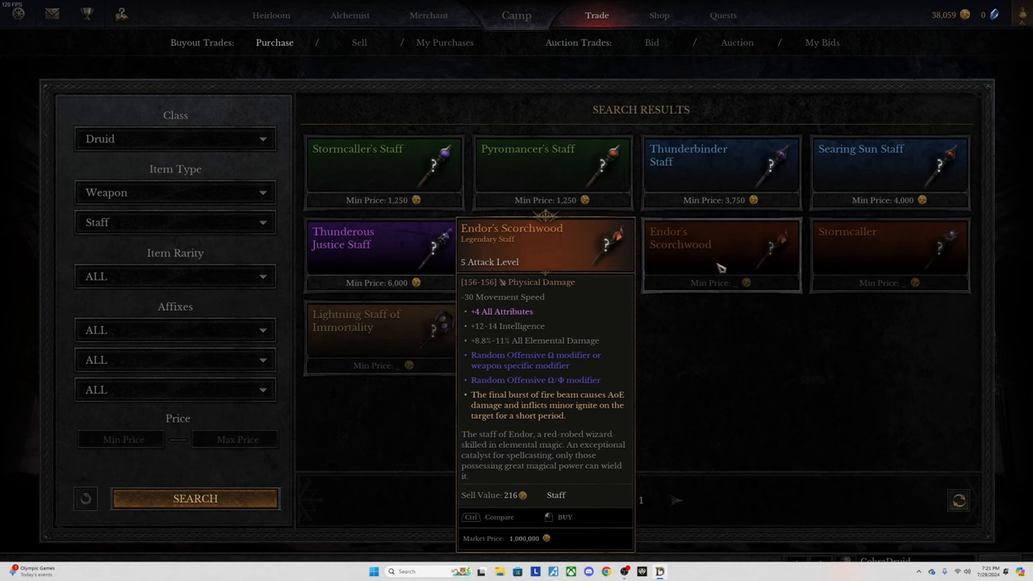
{"action": "mouse_move", "coordinate": [805, 277]}
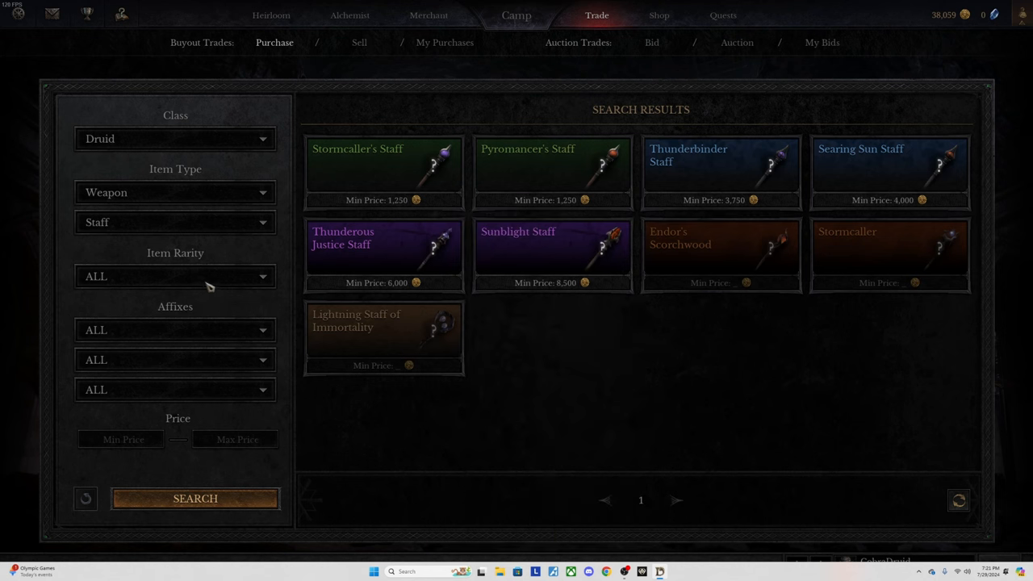
{"action": "mouse_move", "coordinate": [287, 282]}
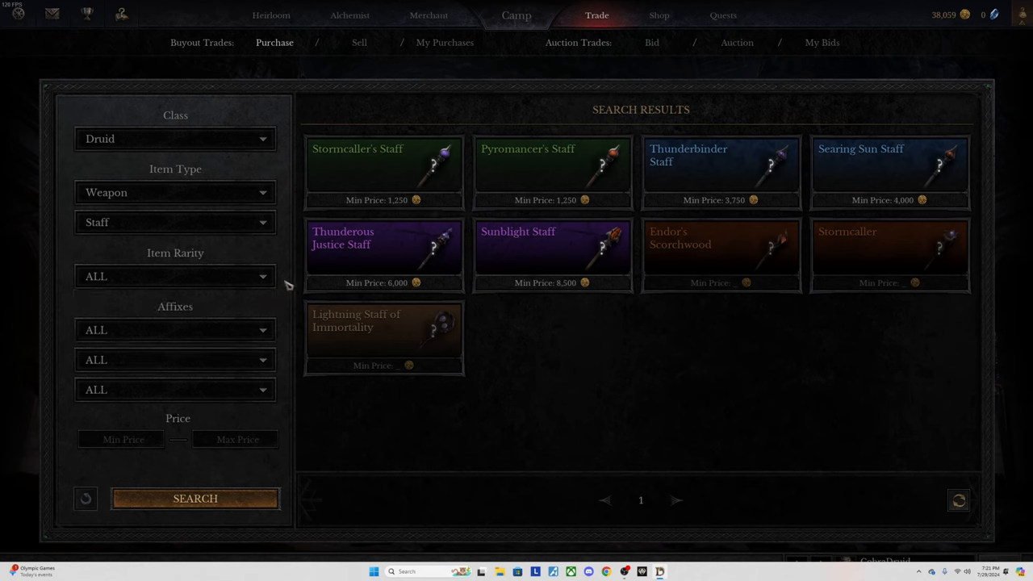
{"action": "mouse_move", "coordinate": [714, 364]}
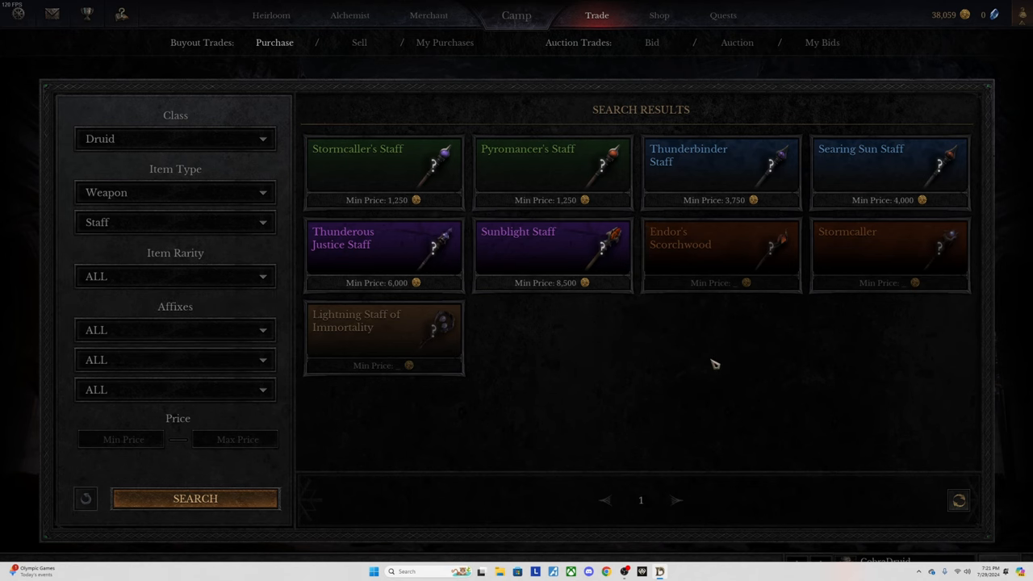
{"action": "mouse_move", "coordinate": [553, 255]}
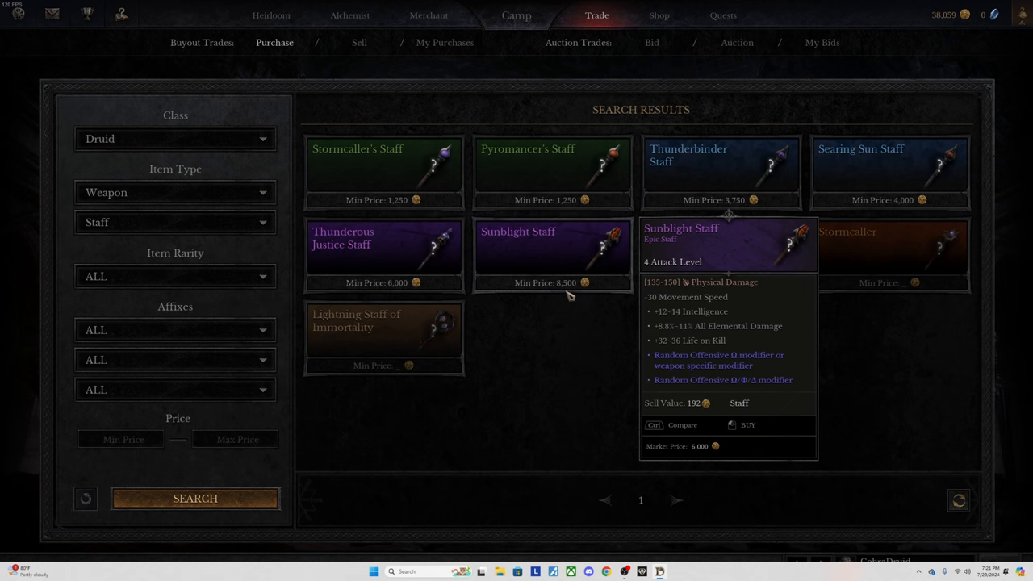
{"action": "mouse_move", "coordinate": [570, 279]}
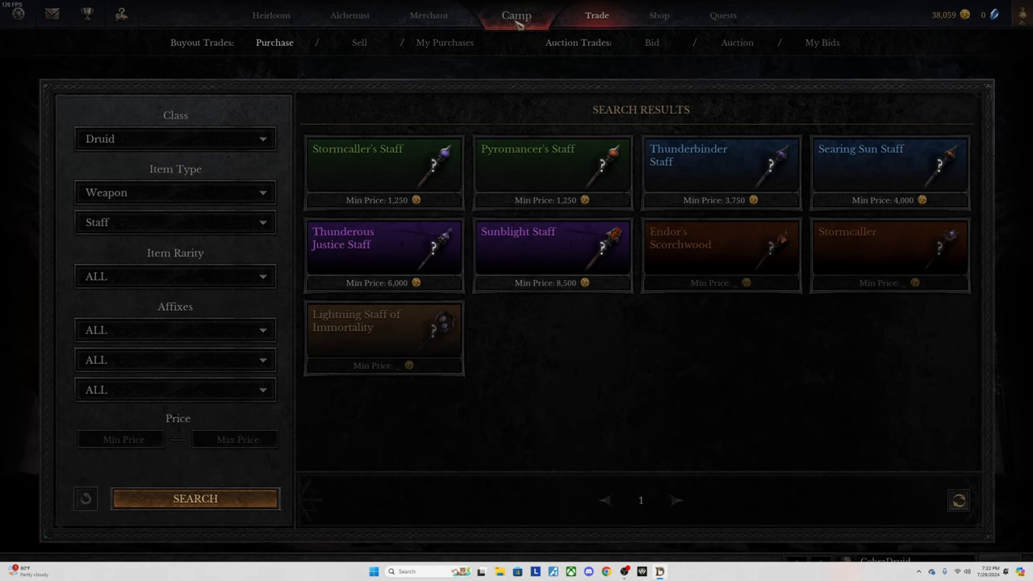
Return to camp and compare Clouseau Castle and Sinner's End modes, settling on Sinner's End Casual.
{"action": "left_click", "coordinate": [515, 14]}
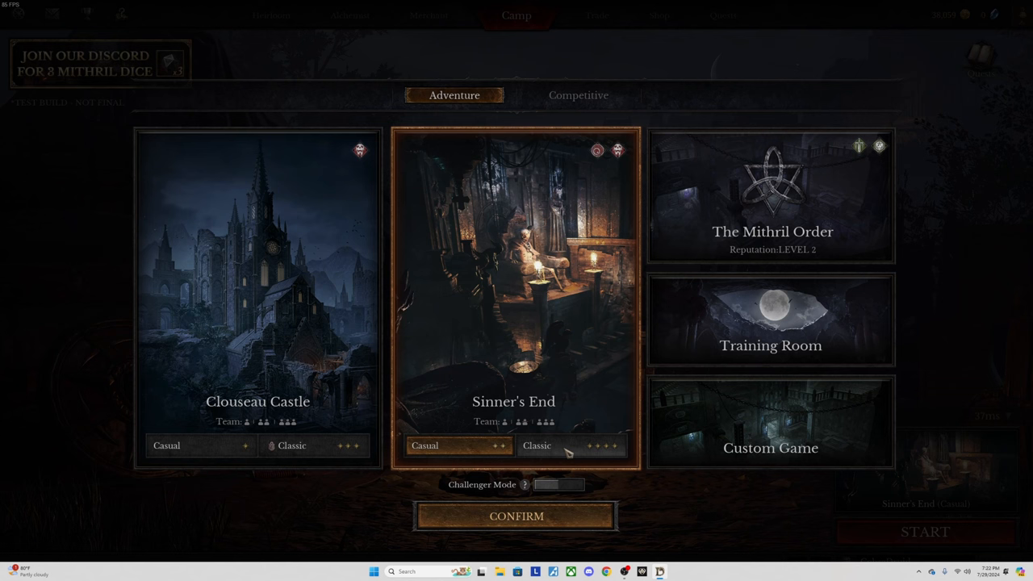
{"action": "mouse_move", "coordinate": [202, 446]}
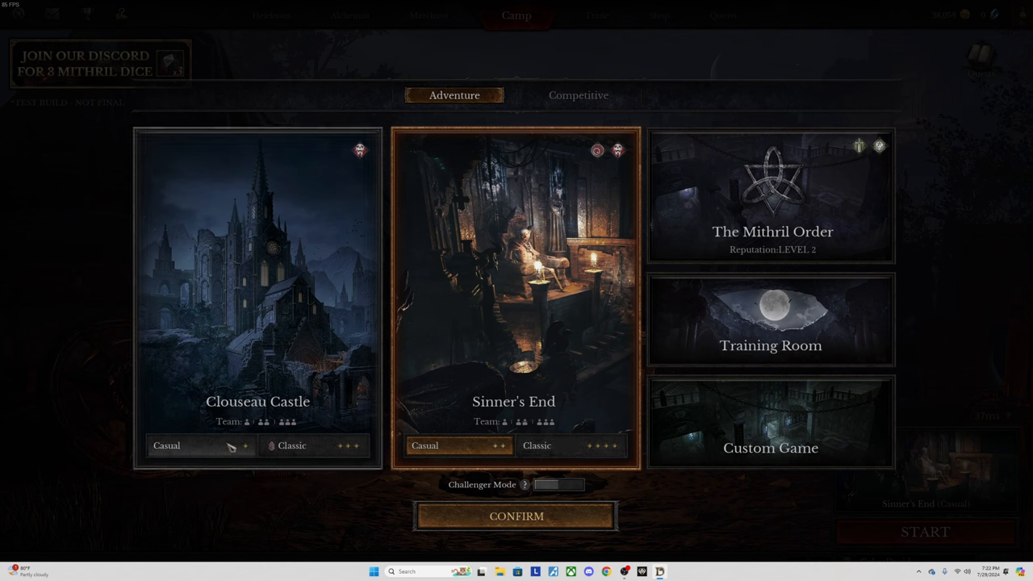
{"action": "left_click", "coordinate": [257, 282]}
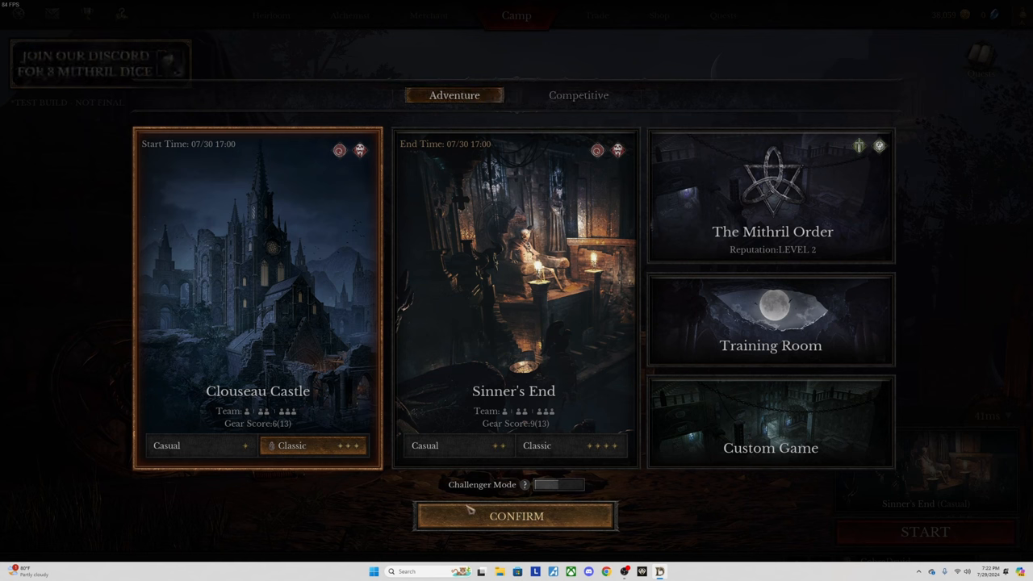
{"action": "mouse_move", "coordinate": [308, 453]}
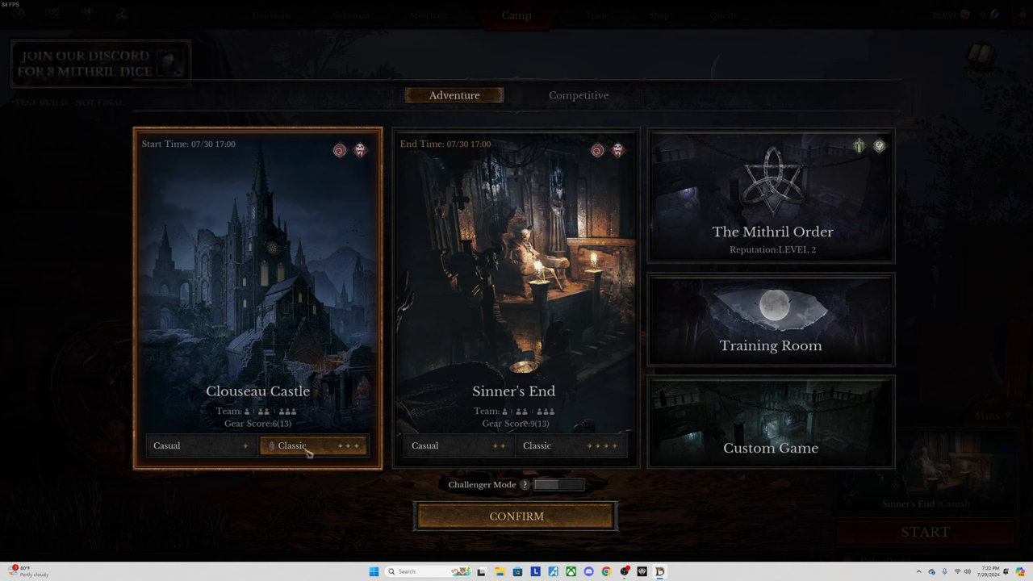
{"action": "left_click", "coordinate": [166, 444]}
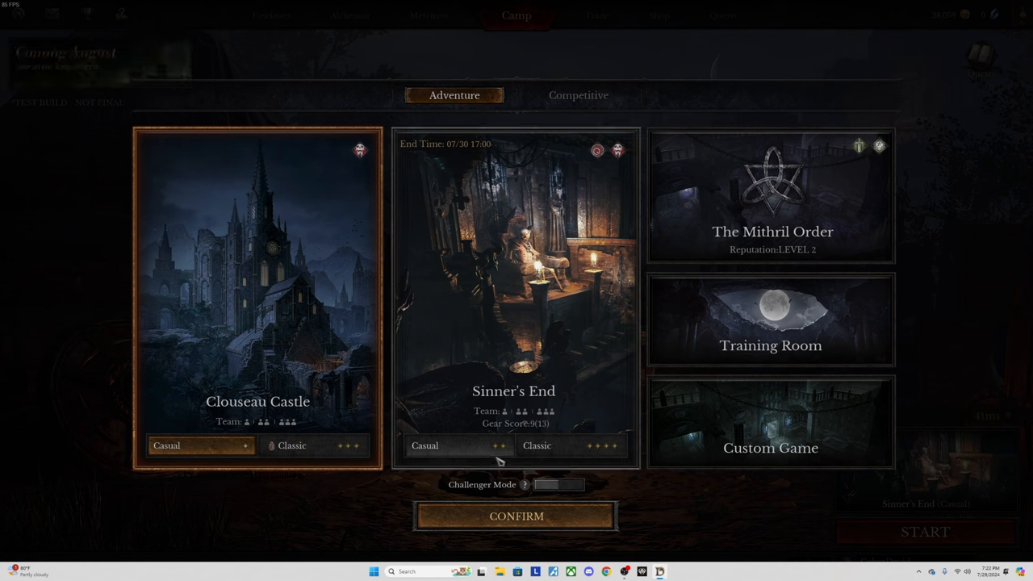
{"action": "left_click", "coordinate": [514, 282]}
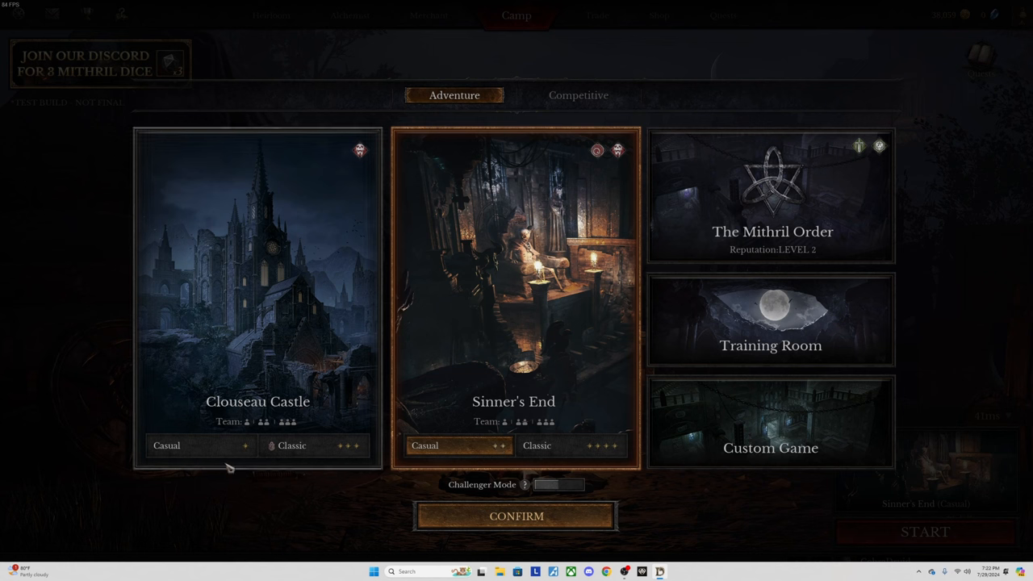
{"action": "left_click", "coordinate": [258, 298]}
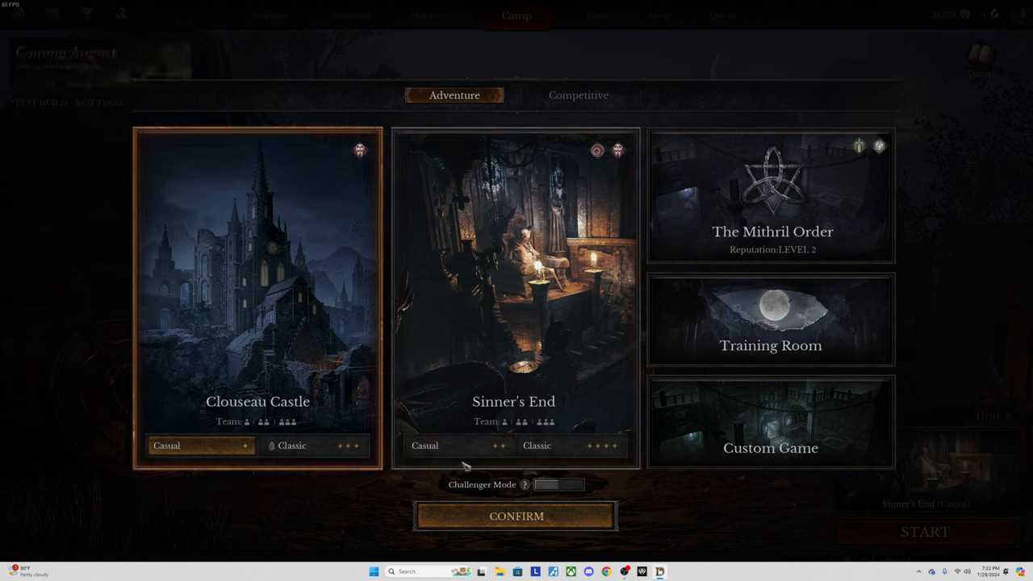
{"action": "left_click", "coordinate": [513, 291]}
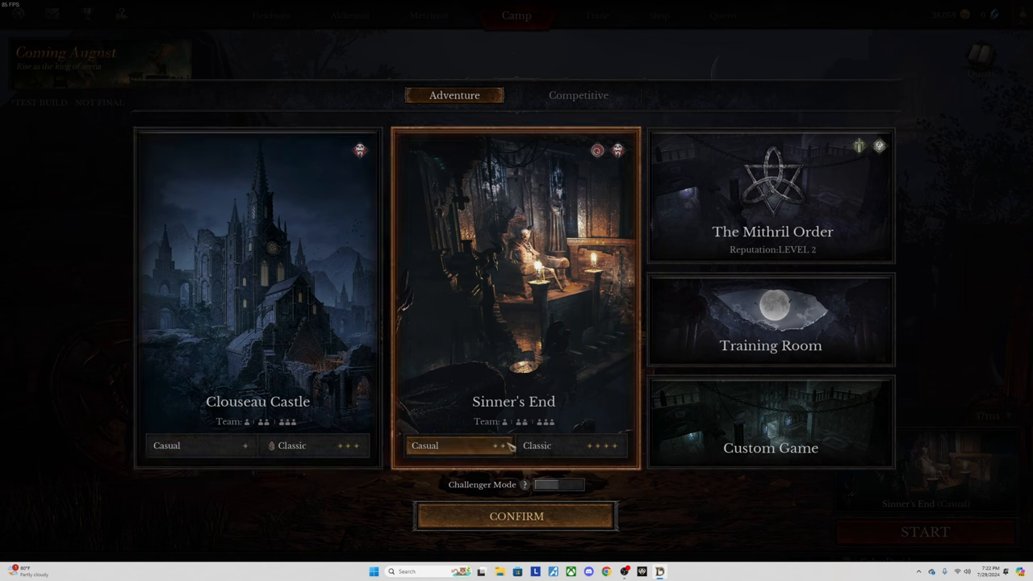
Select Clouseau Castle in Classic mode, then try the Sinner's End option twice.
{"action": "left_click", "coordinate": [257, 291]}
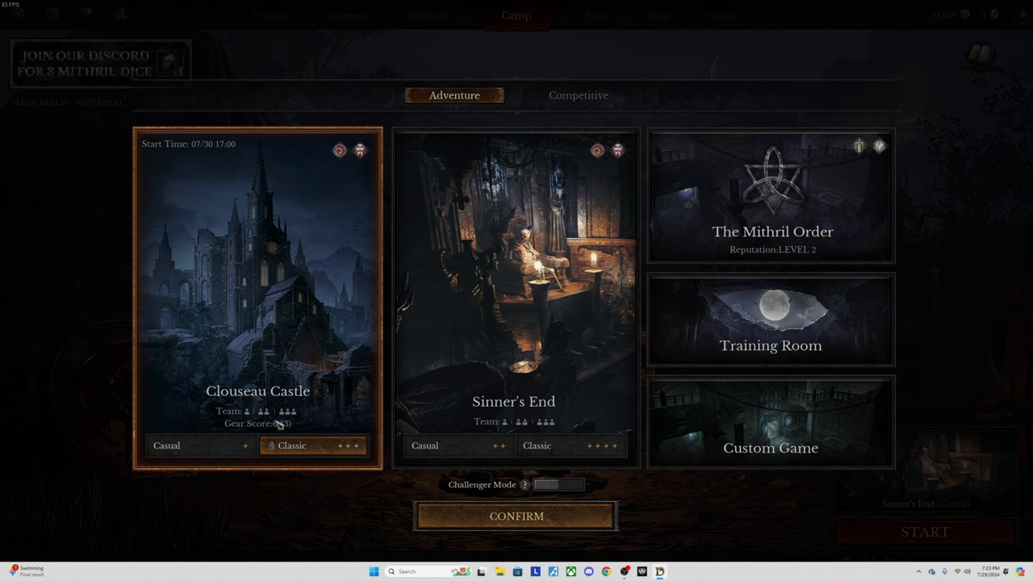
{"action": "left_click", "coordinate": [514, 298]}
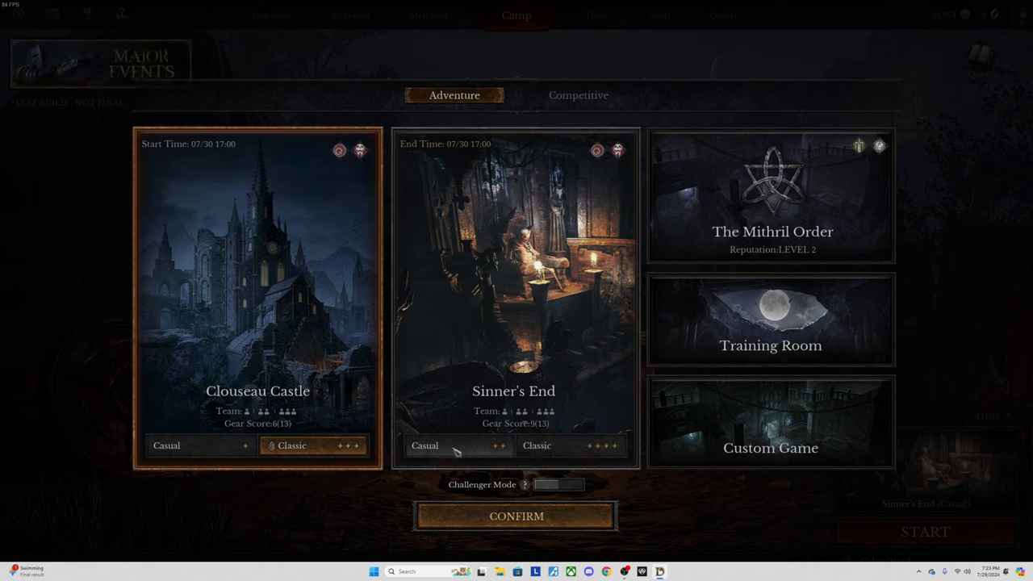
{"action": "left_click", "coordinate": [513, 298]}
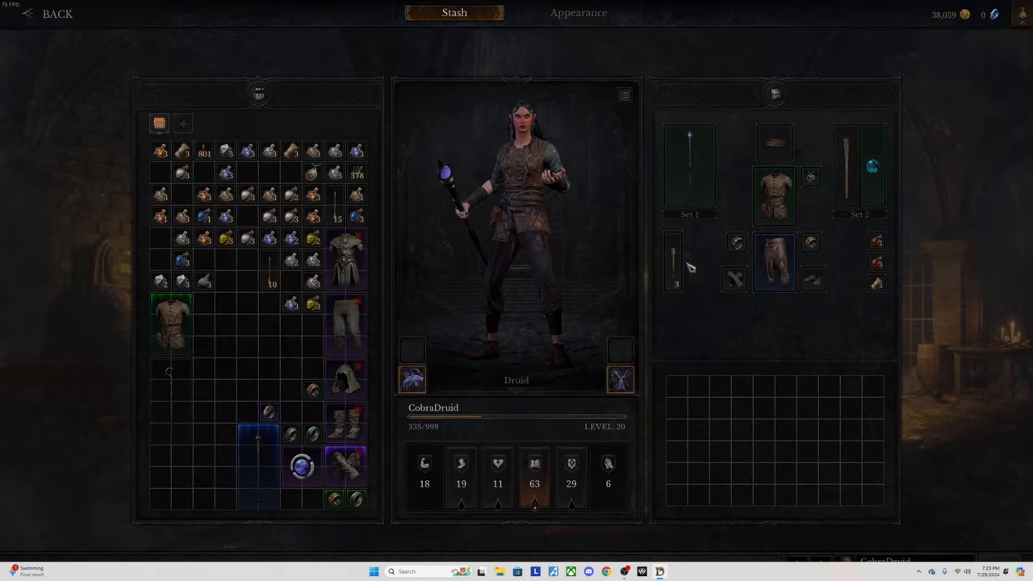
{"action": "mouse_move", "coordinate": [872, 167]}
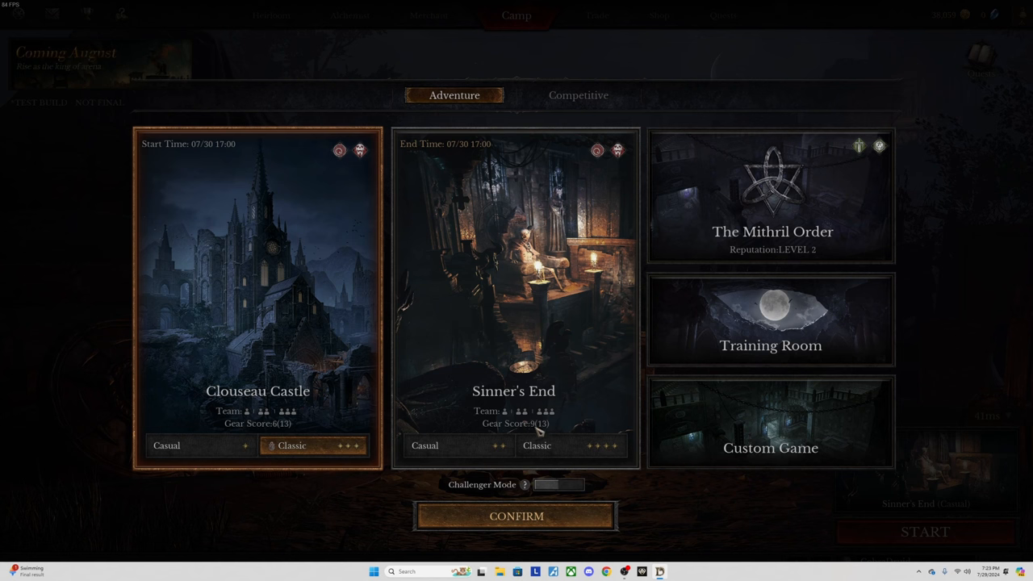
Confirm Sinner's End Classic as the map and start a solo run.
{"action": "left_click", "coordinate": [514, 299]}
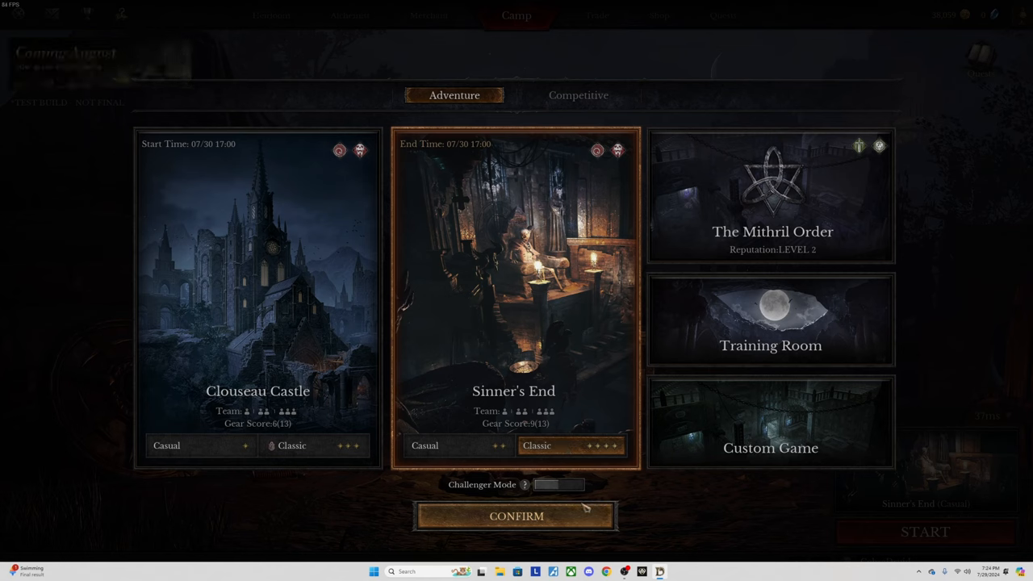
{"action": "left_click", "coordinate": [515, 516]}
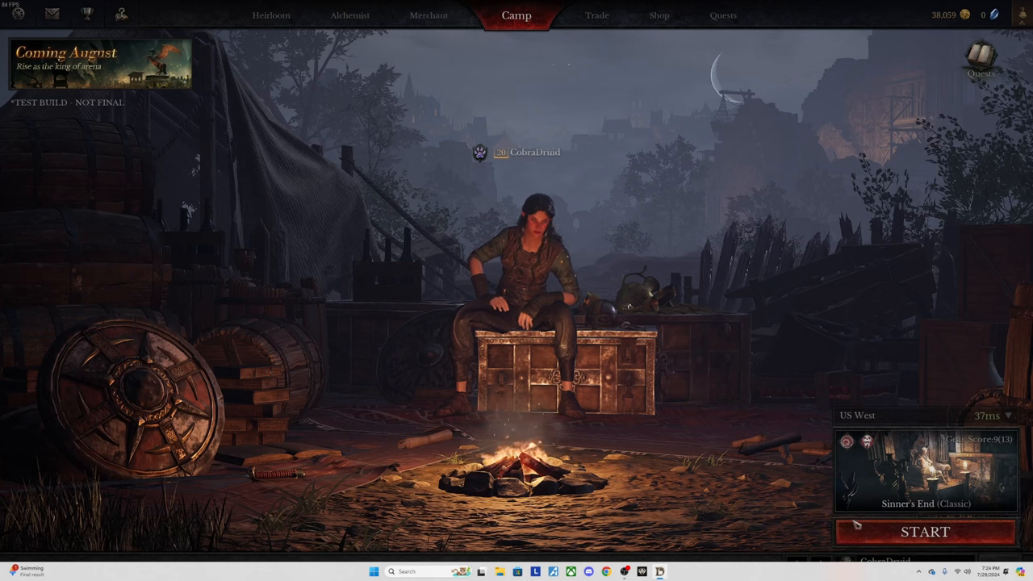
{"action": "left_click", "coordinate": [925, 531]}
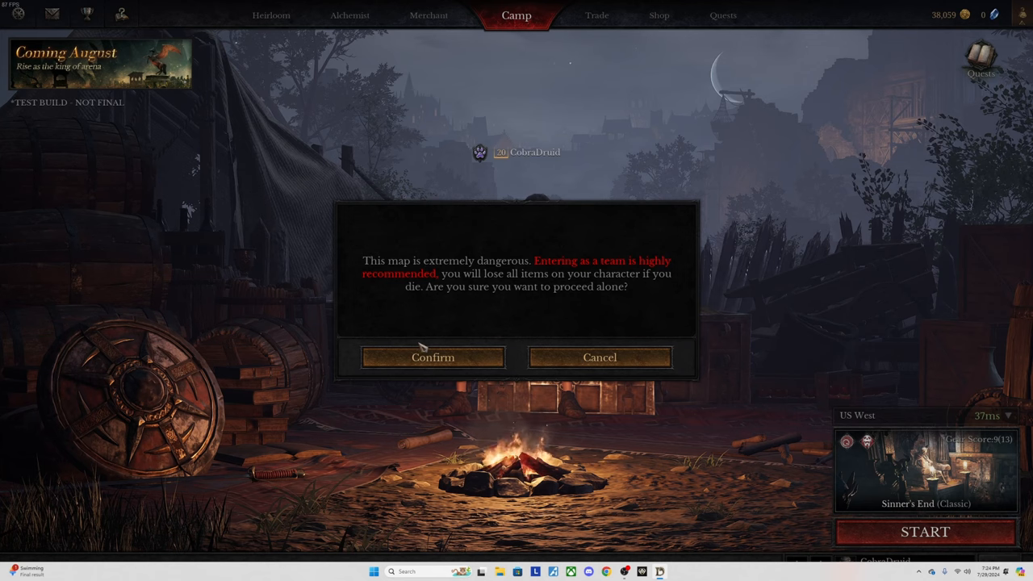
Accept the solo-entry warning and wait in the Sinner's End lobby countdown.
{"action": "left_click", "coordinate": [432, 358]}
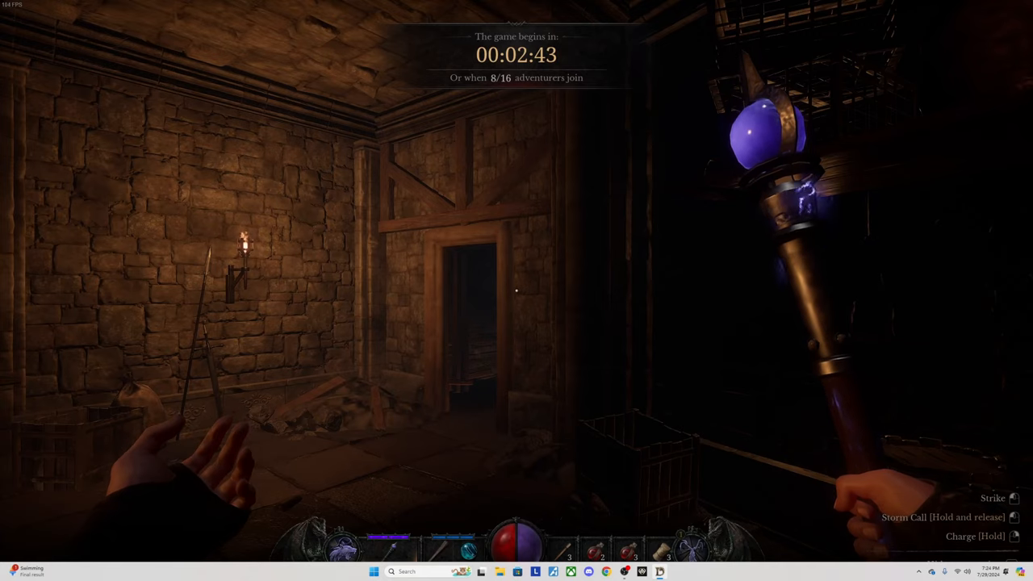
{"action": "mouse_move", "coordinate": [516, 290]}
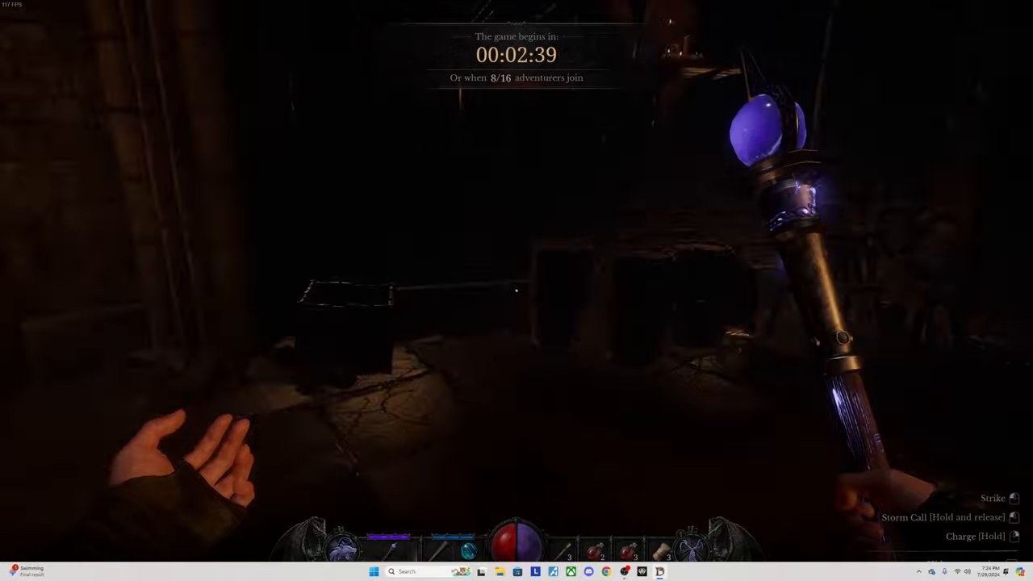
{"action": "mouse_move", "coordinate": [516, 291]}
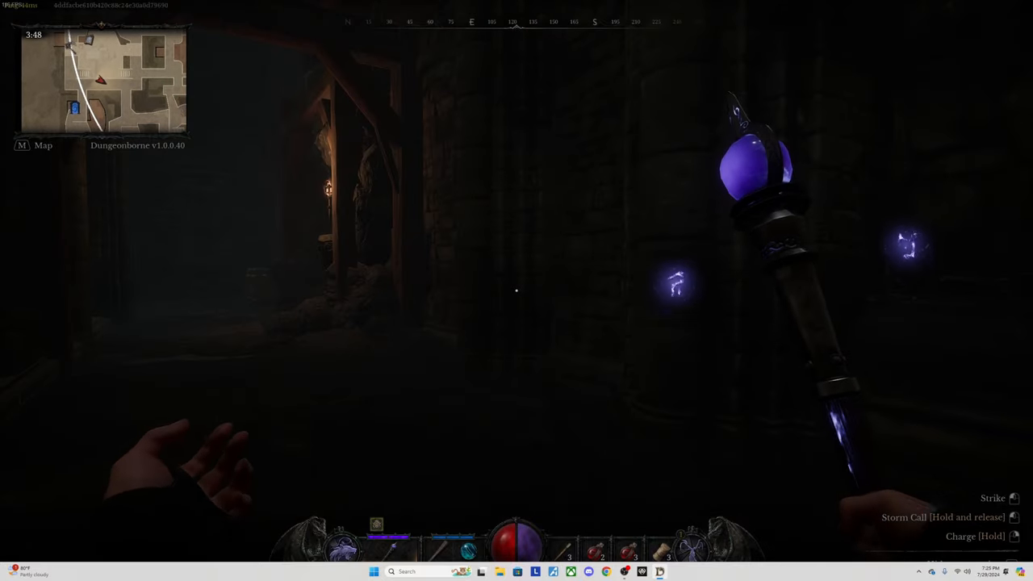
{"action": "mouse_move", "coordinate": [516, 290]}
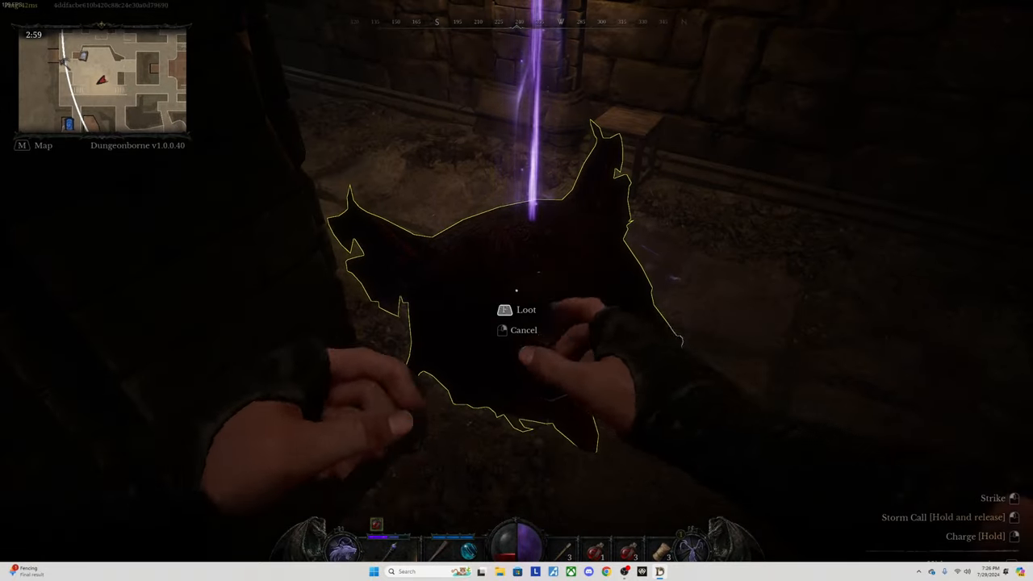
Attack enemies and loot corpses and a chest until the druid dies.
{"action": "left_click", "coordinate": [525, 309]}
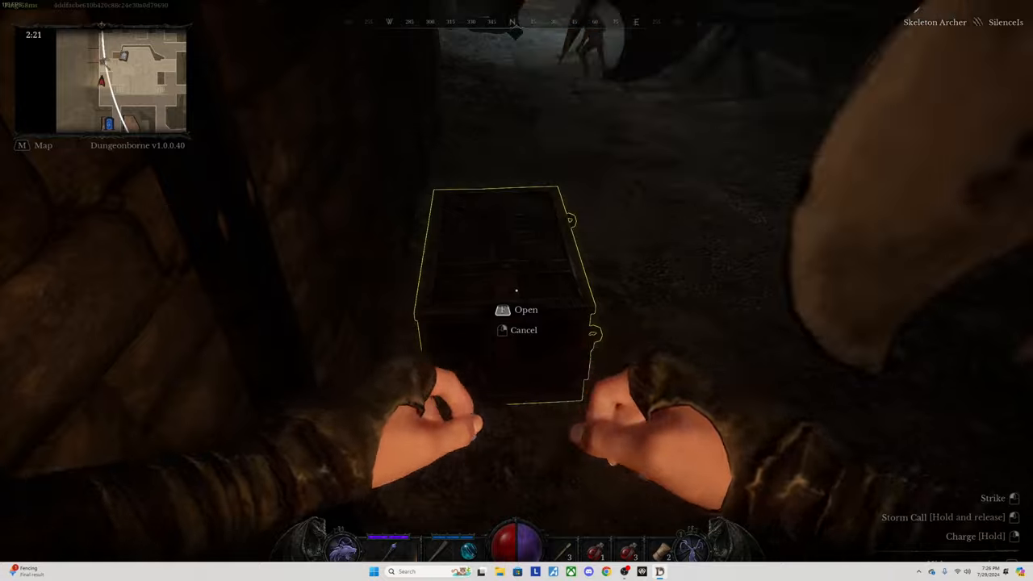
{"action": "left_click", "coordinate": [525, 309]}
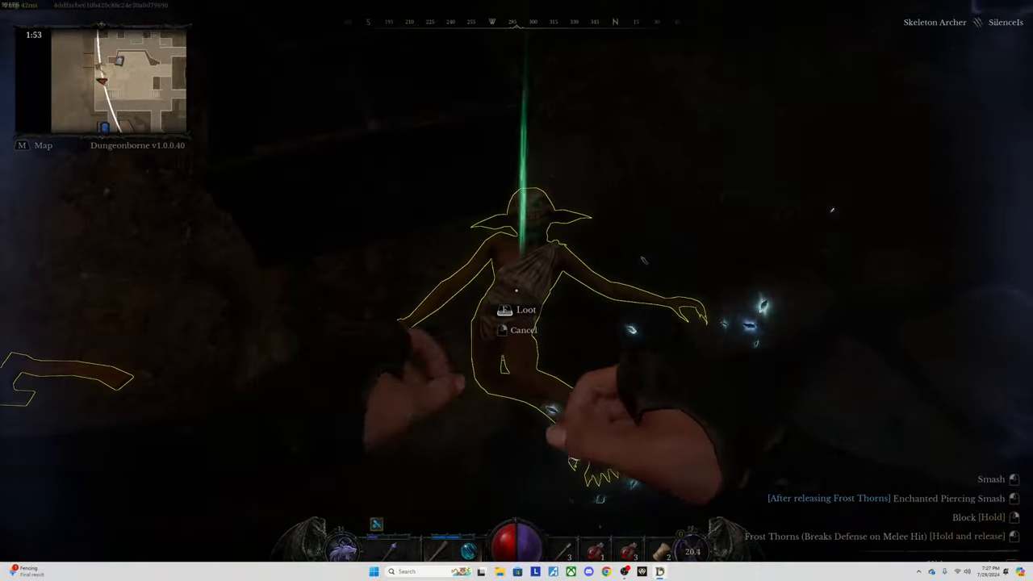
{"action": "left_click", "coordinate": [525, 309]}
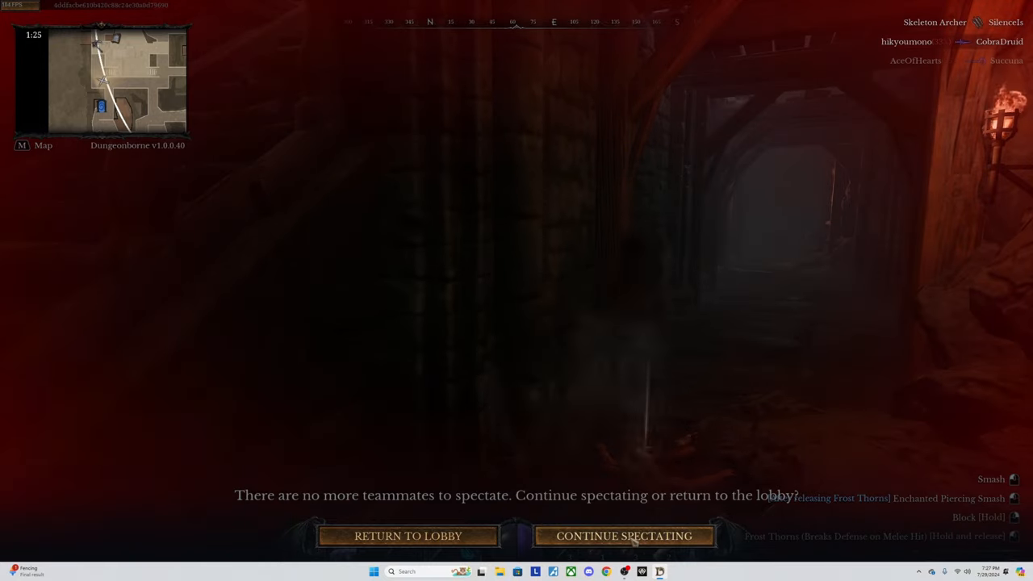
Choose Continue Spectating on the death screen to follow AceOfHearts.
{"action": "left_click", "coordinate": [407, 535]}
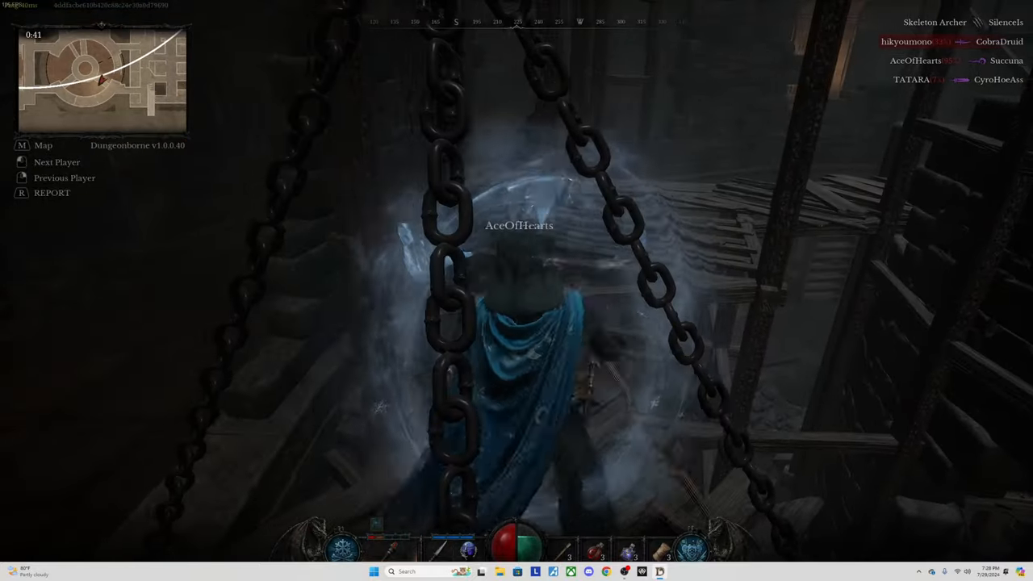
{"action": "mouse_move", "coordinate": [516, 291]}
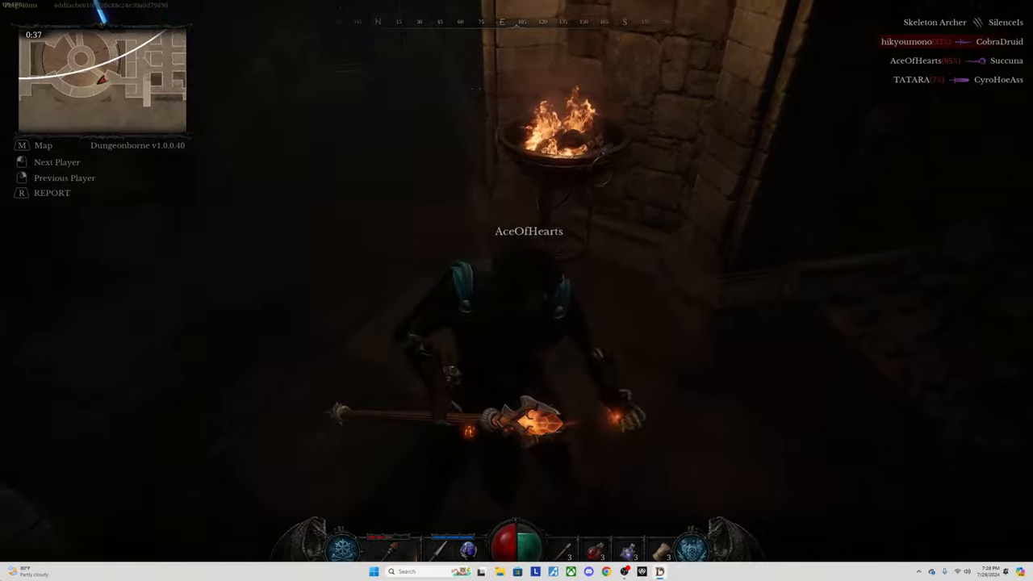
Leave the match through the Esc menu's Return to Lobby option.
{"action": "key", "text": "Escape"}
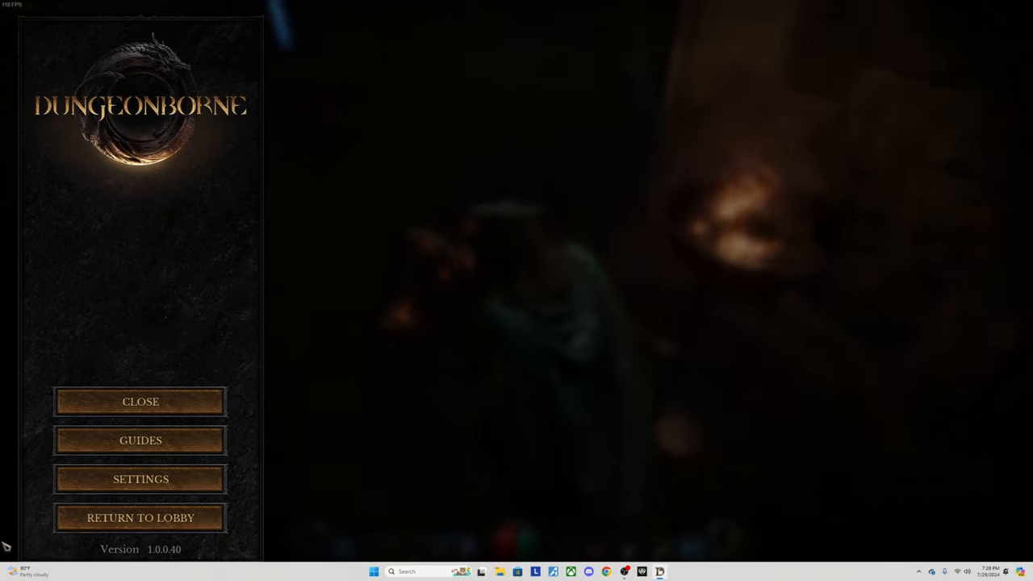
{"action": "left_click", "coordinate": [140, 401]}
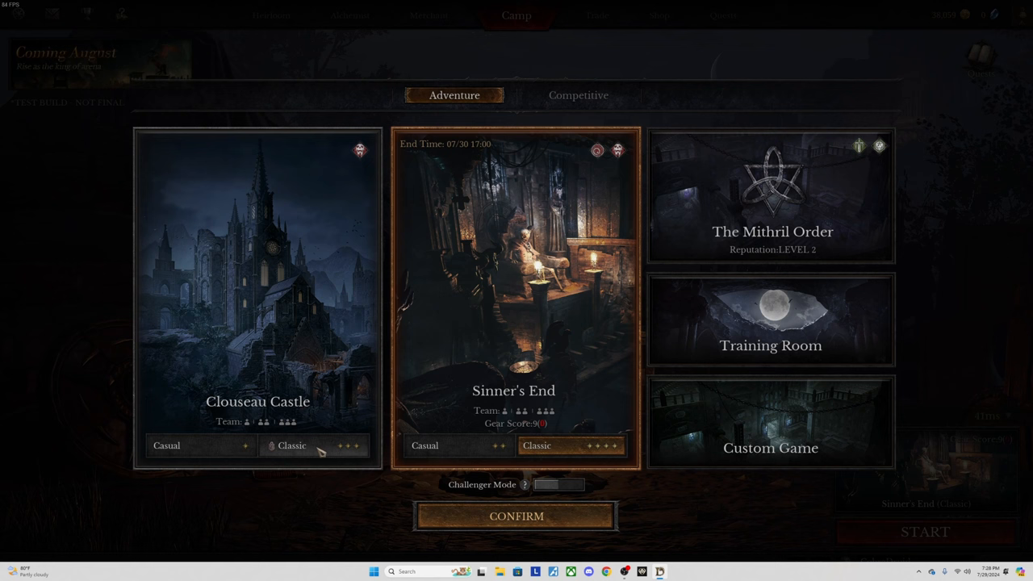
Pick Clouseau Castle in Classic mode on the adventure map picker.
{"action": "left_click", "coordinate": [257, 291]}
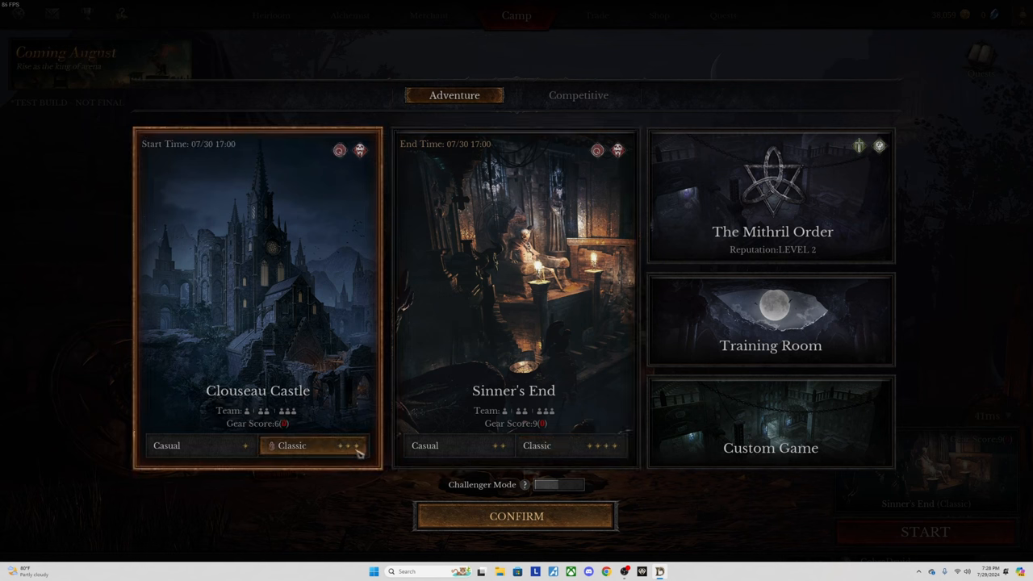
{"action": "mouse_move", "coordinate": [374, 454]}
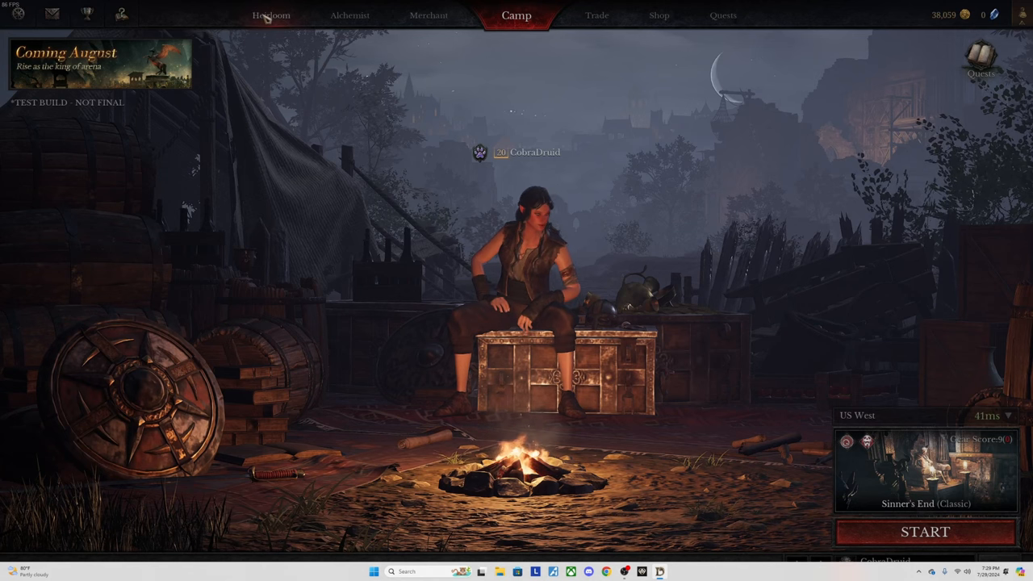
{"action": "left_click", "coordinate": [270, 14]}
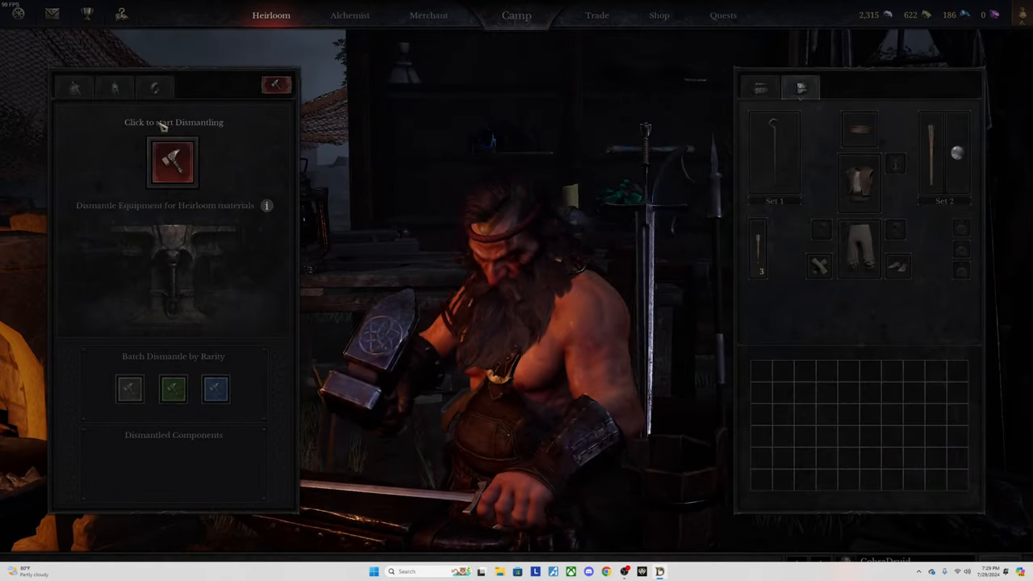
{"action": "left_click", "coordinate": [74, 88]}
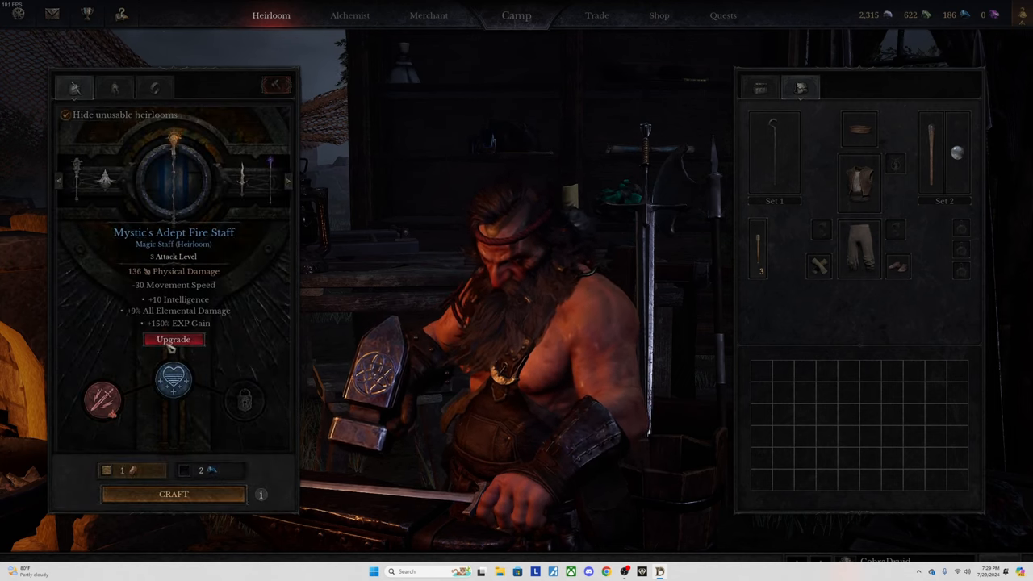
{"action": "left_click", "coordinate": [173, 339]}
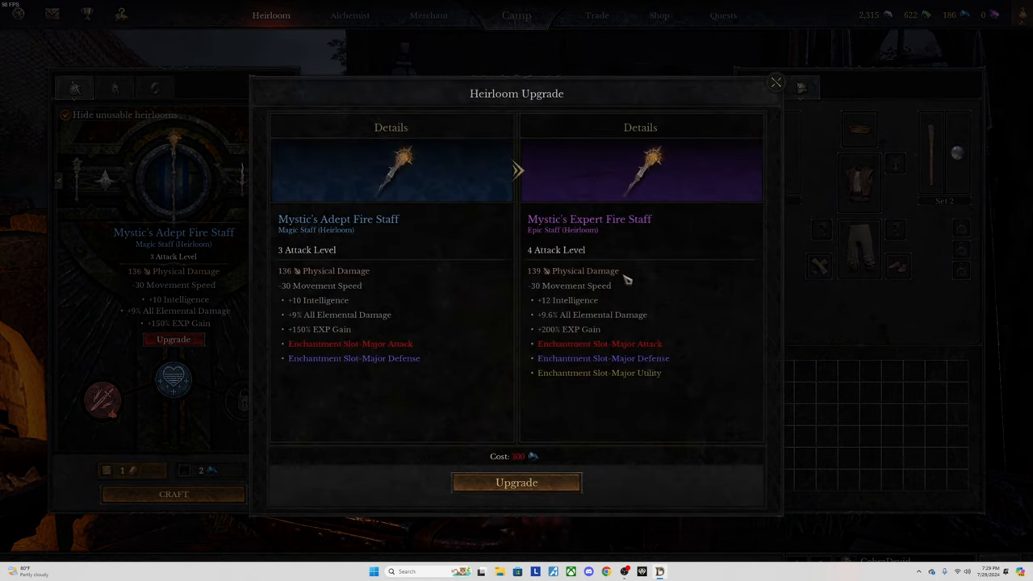
{"action": "mouse_move", "coordinate": [784, 104]}
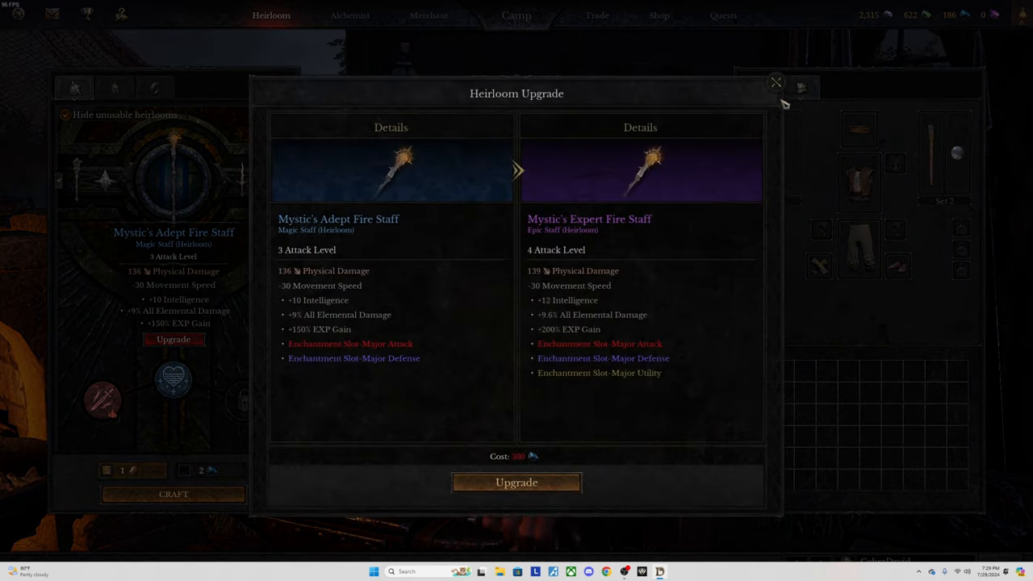
{"action": "left_click", "coordinate": [775, 82]}
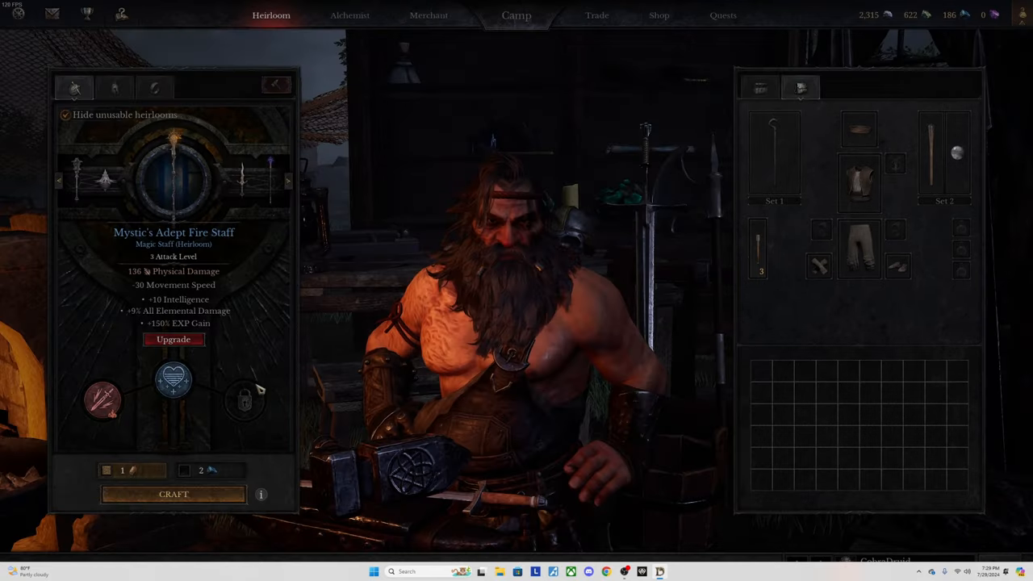
{"action": "left_click", "coordinate": [515, 14]}
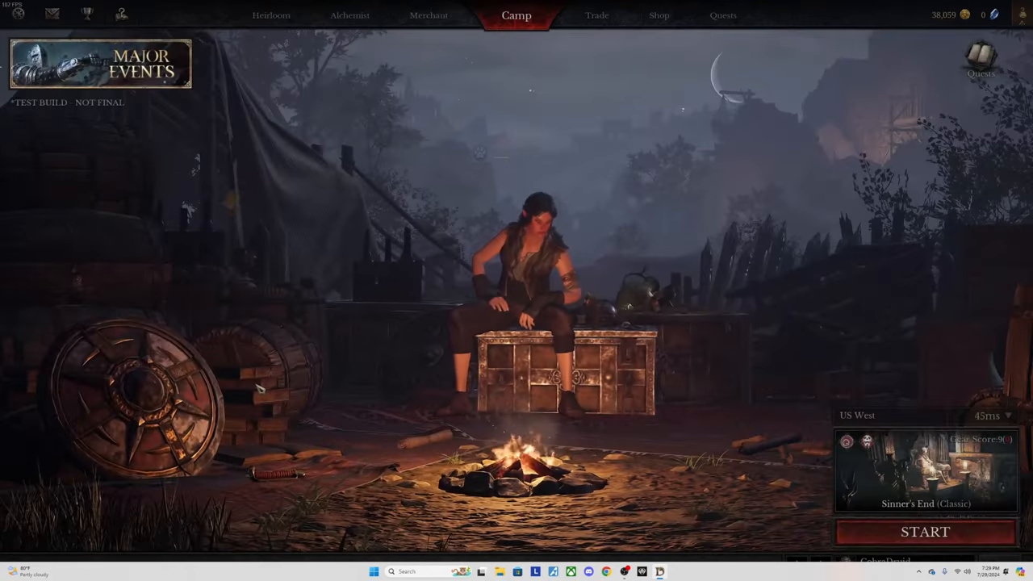